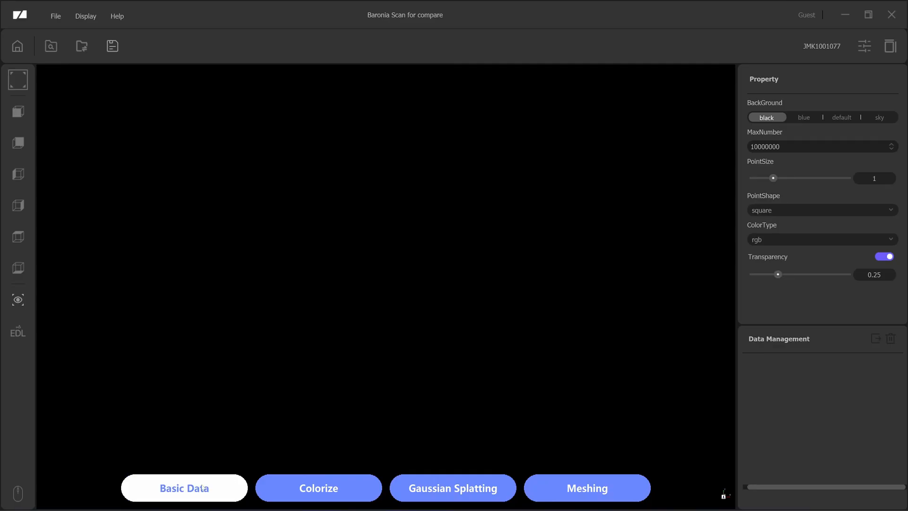
Run point cloud solving with filtering and thinning enabled, then rotate the result.
{"action": "left_click", "coordinate": [184, 488]}
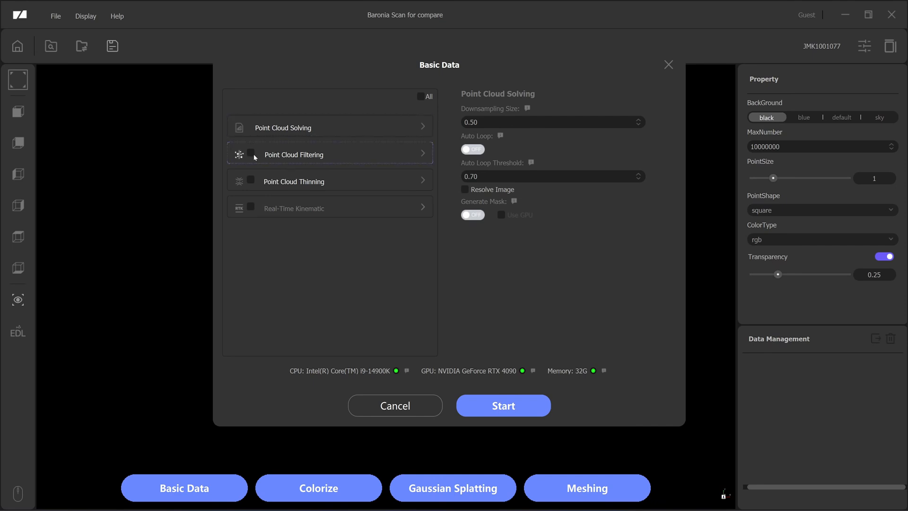
{"action": "left_click", "coordinate": [251, 154]}
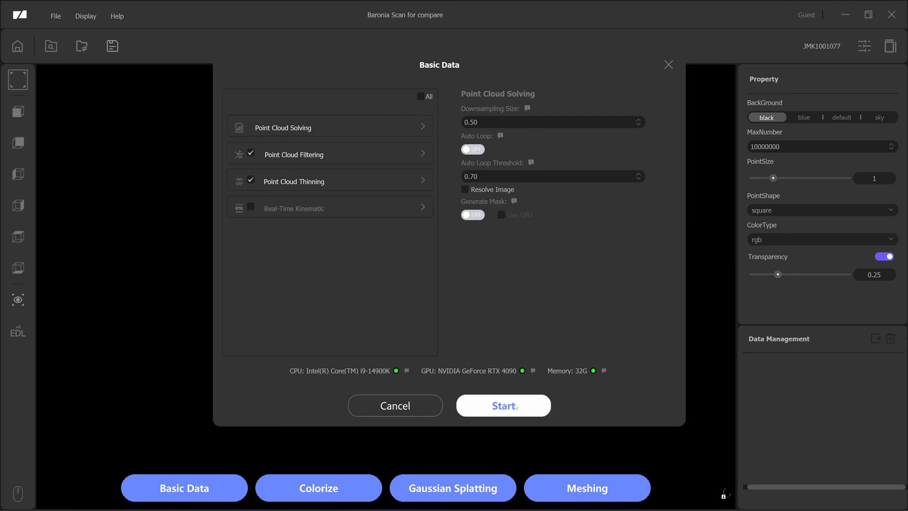
{"action": "left_click", "coordinate": [501, 405]}
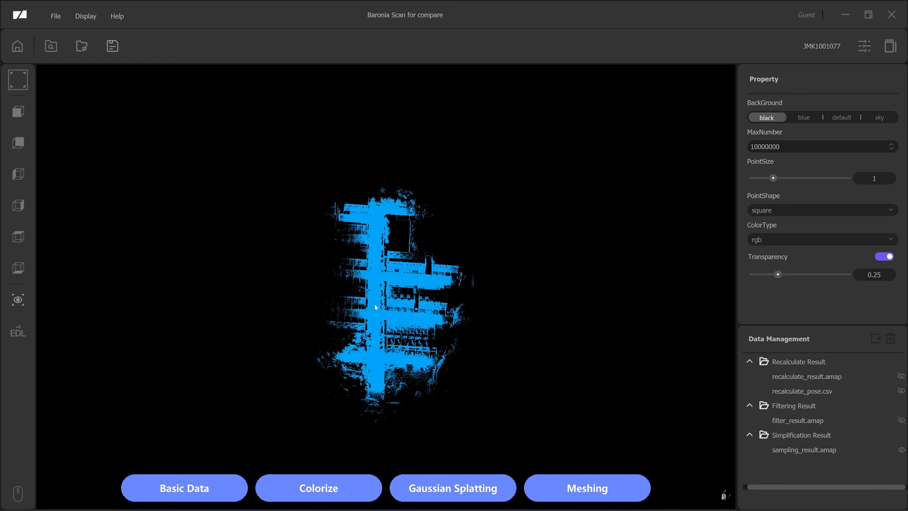
{"action": "left_click_drag", "start_coordinate": [375, 307], "coordinate": [426, 315]}
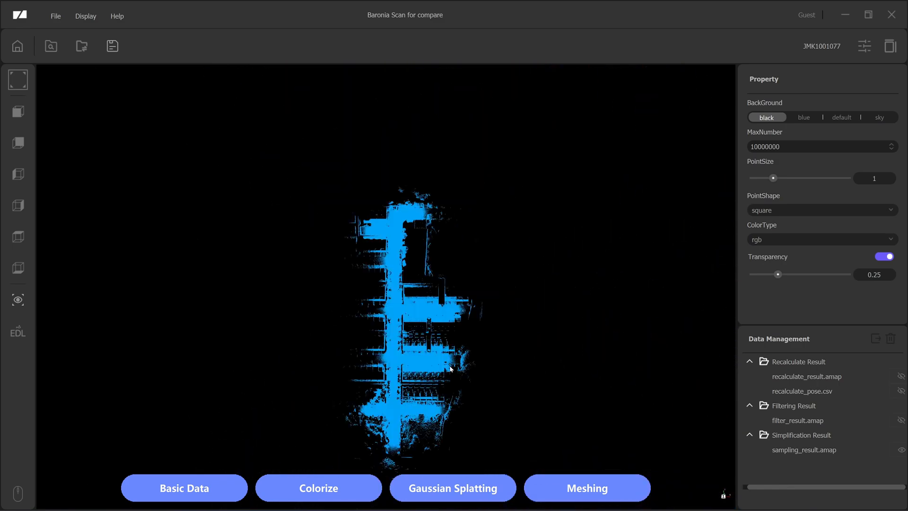
Colourize the point cloud to produce the all_color.pcd shading result.
{"action": "left_click", "coordinate": [318, 488]}
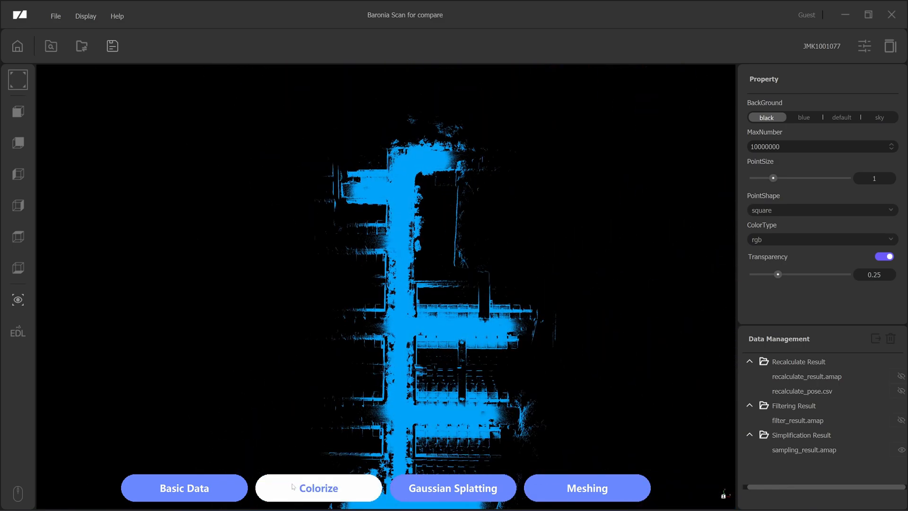
{"action": "left_click", "coordinate": [317, 488]}
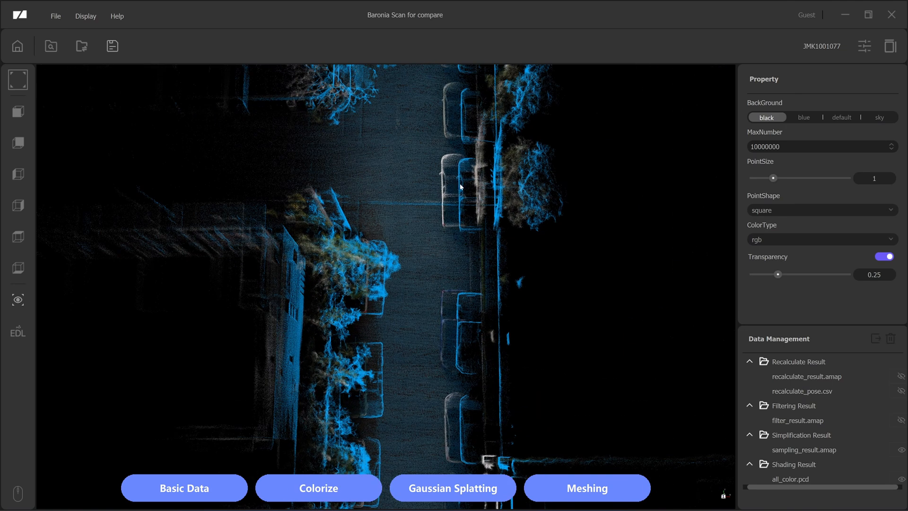
{"action": "mouse_move", "coordinate": [459, 185]}
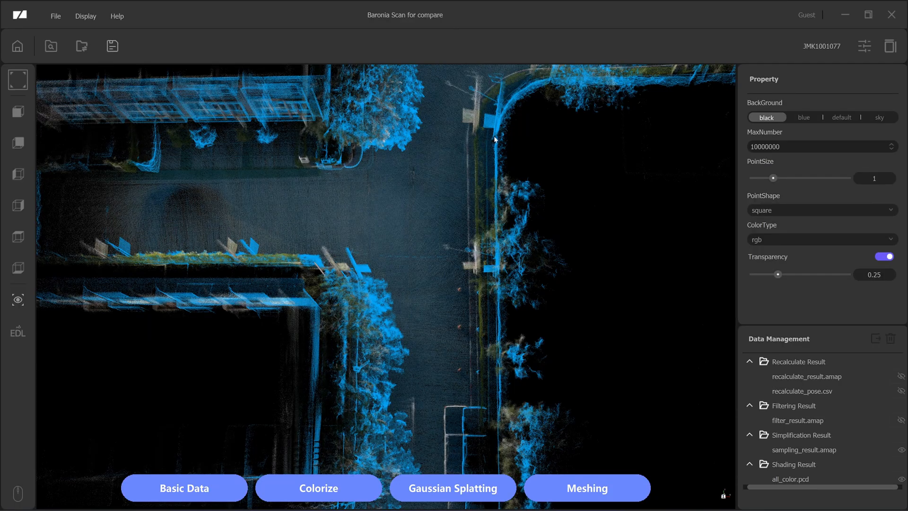
{"action": "mouse_move", "coordinate": [478, 147]}
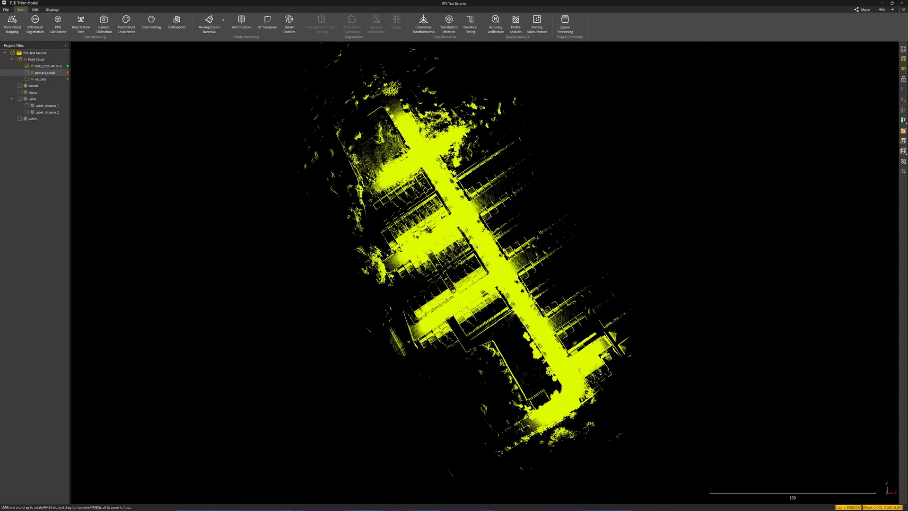
{"action": "mouse_move", "coordinate": [665, 289]}
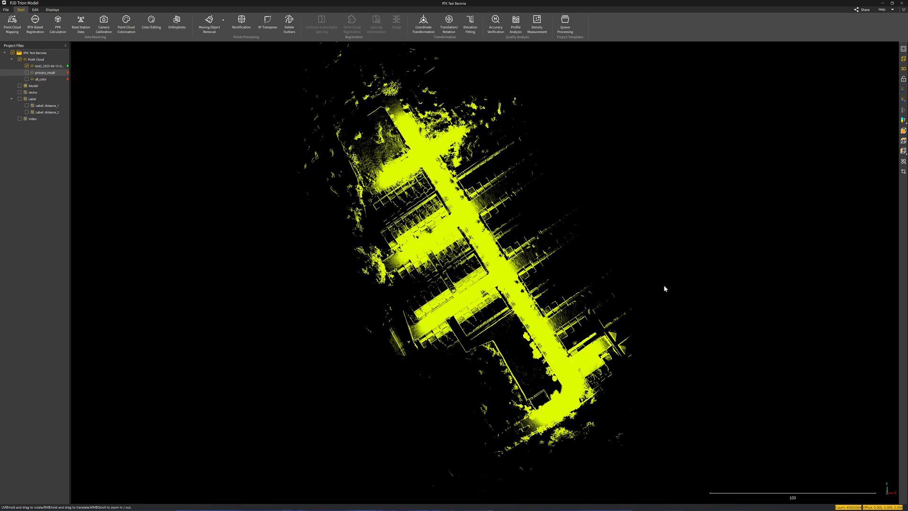
{"action": "mouse_move", "coordinate": [649, 287]}
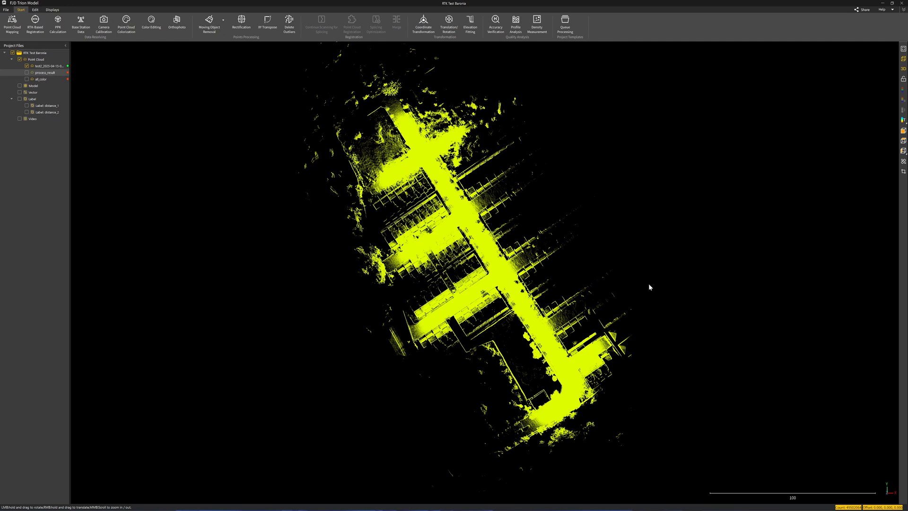
{"action": "mouse_move", "coordinate": [636, 288]}
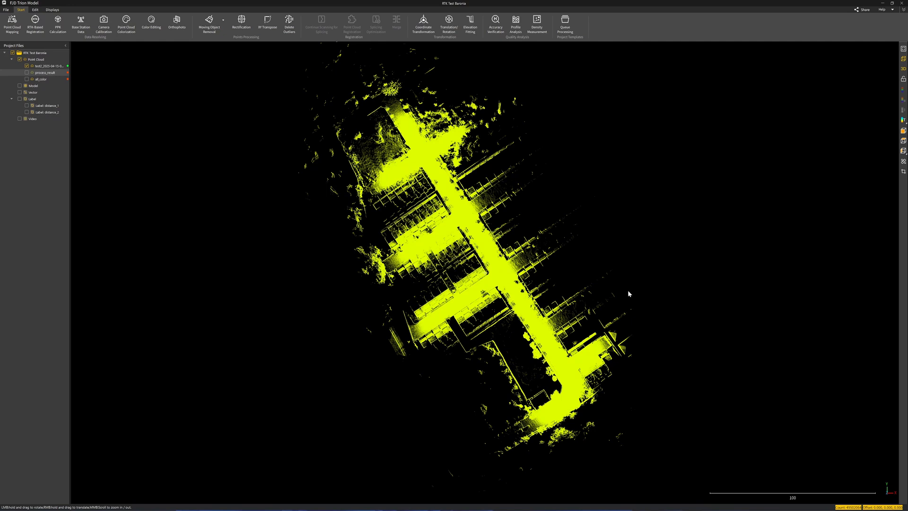
{"action": "scroll", "scroll_direction": "down", "scroll_amount": 3}
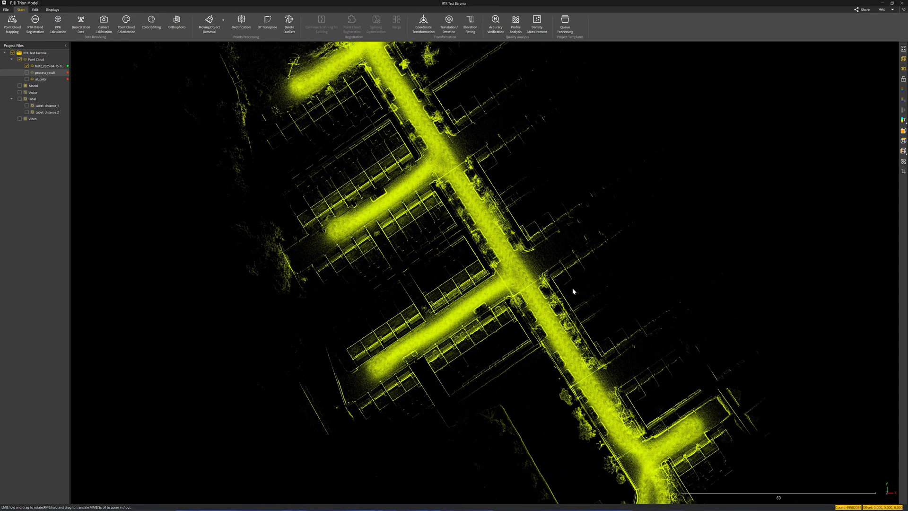
{"action": "scroll", "scroll_direction": "down", "scroll_amount": 3}
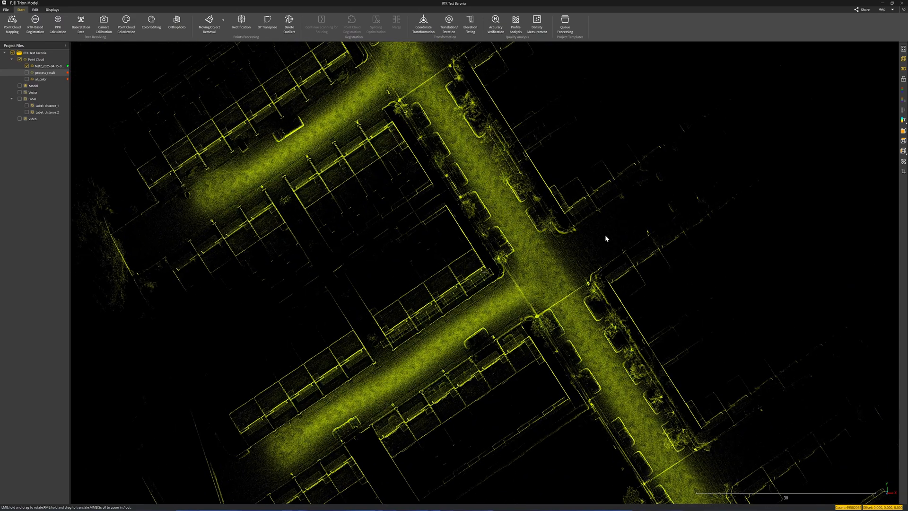
{"action": "scroll", "scroll_direction": "down", "scroll_amount": 3}
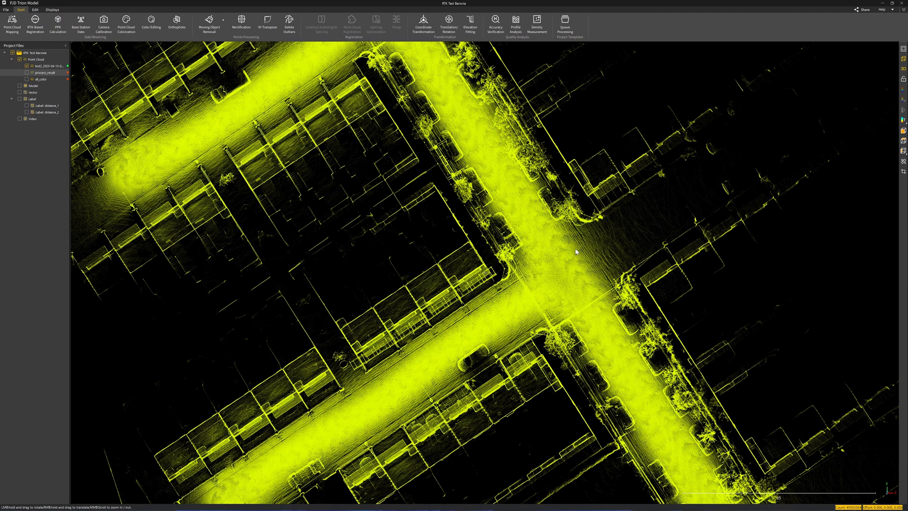
{"action": "scroll", "scroll_direction": "down", "scroll_amount": 3}
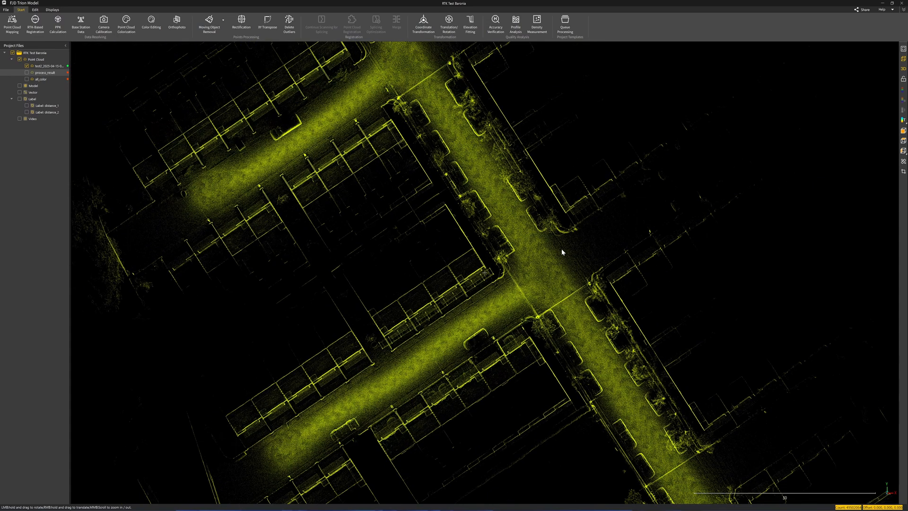
{"action": "scroll", "scroll_direction": "down", "scroll_amount": 3}
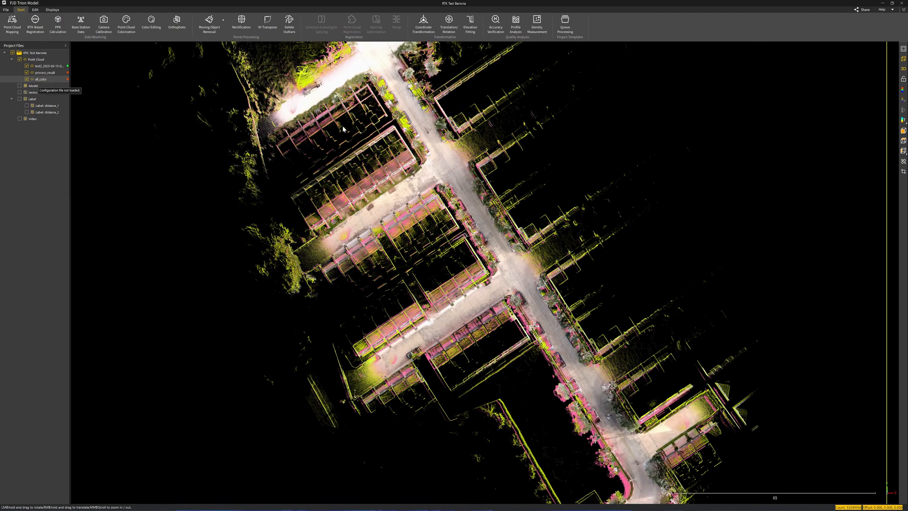
{"action": "mouse_move", "coordinate": [524, 142]}
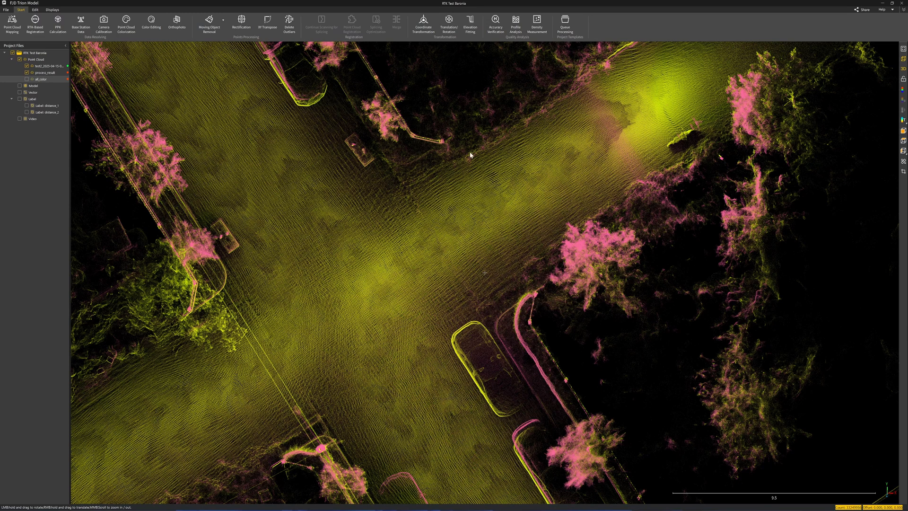
{"action": "mouse_move", "coordinate": [373, 81]}
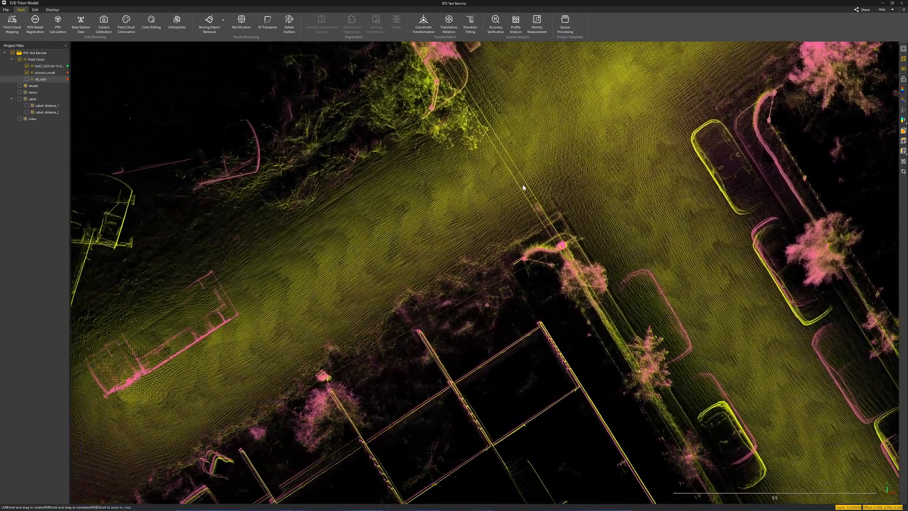
Zoom the top-down view onto a roadside pole to inspect cloud offset.
{"action": "scroll", "scroll_direction": "down", "scroll_amount": 3}
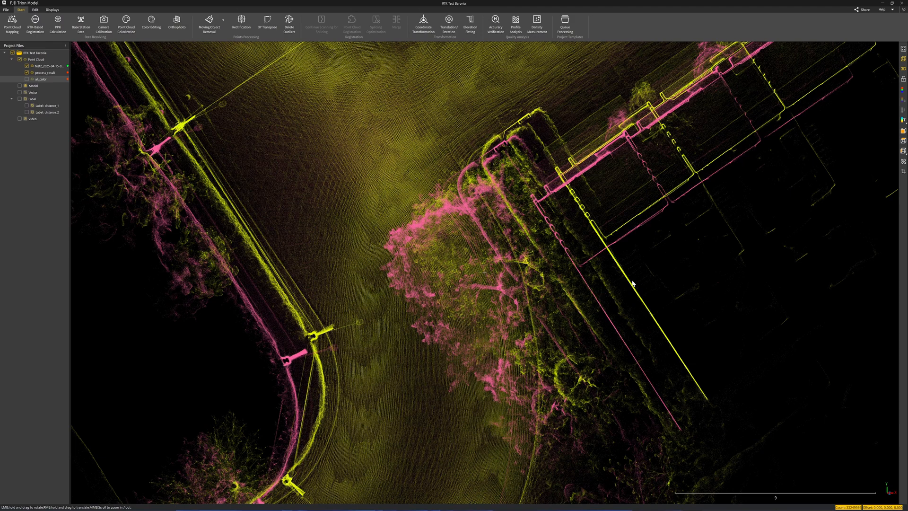
{"action": "mouse_move", "coordinate": [609, 296]}
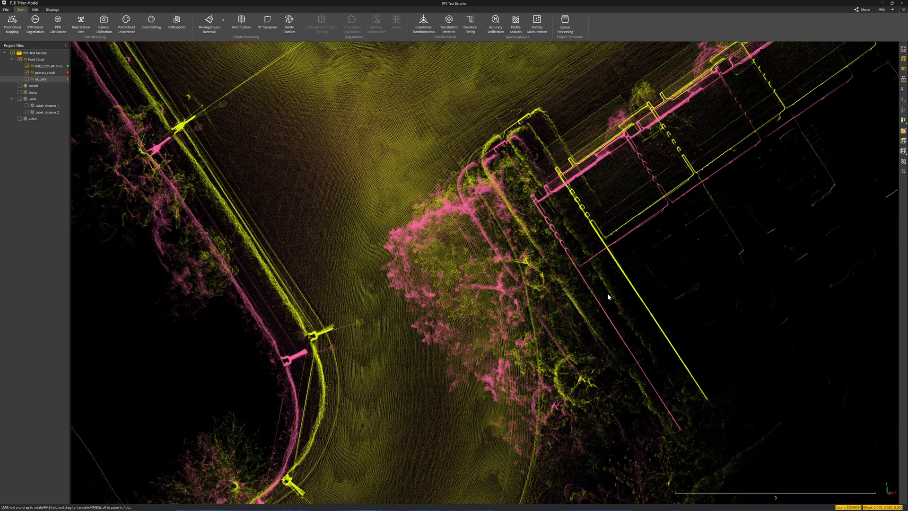
{"action": "mouse_move", "coordinate": [639, 276]}
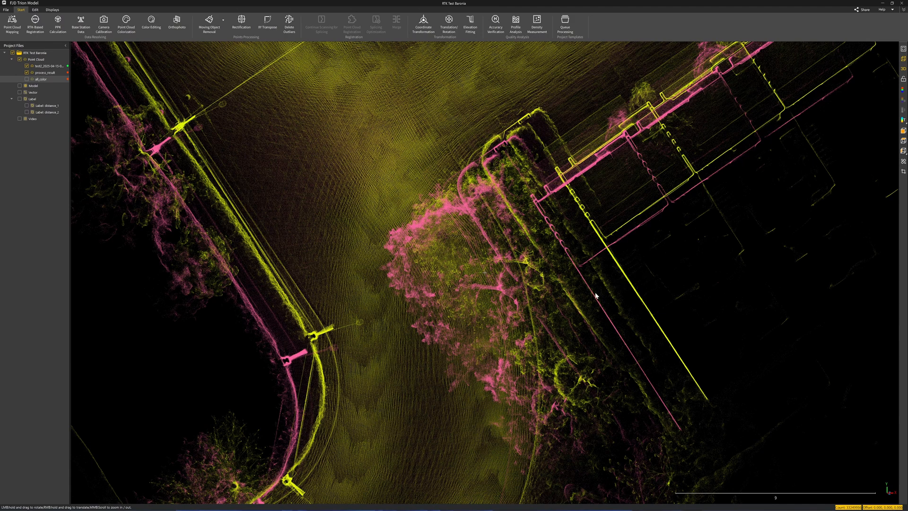
{"action": "scroll", "scroll_direction": "down", "scroll_amount": 3}
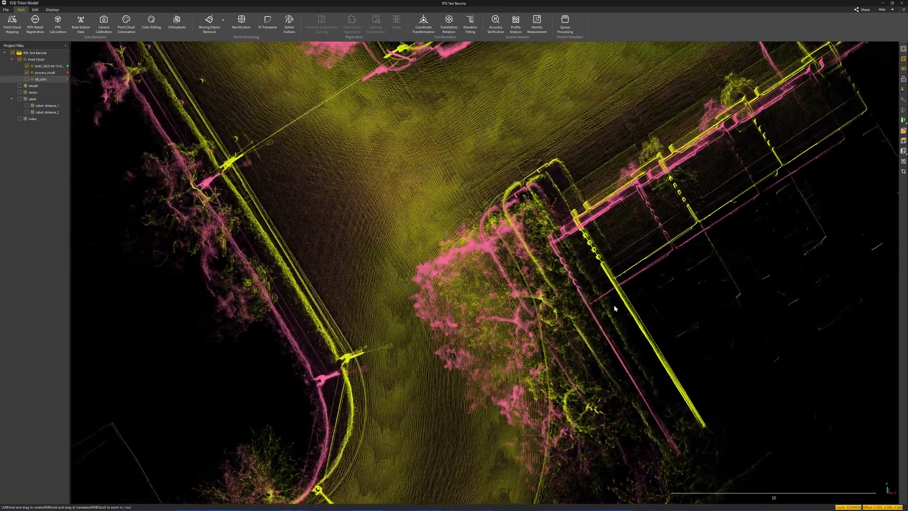
{"action": "scroll", "scroll_direction": "down", "scroll_amount": 3}
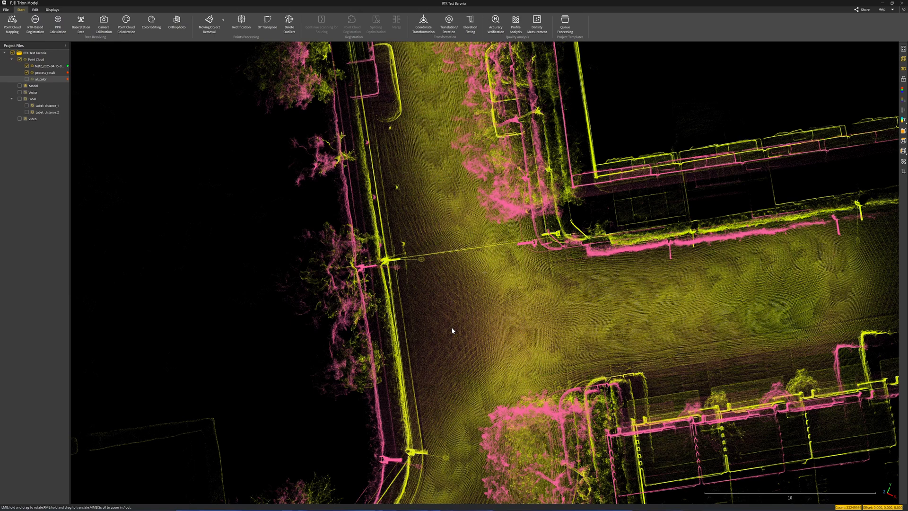
{"action": "mouse_move", "coordinate": [446, 328]}
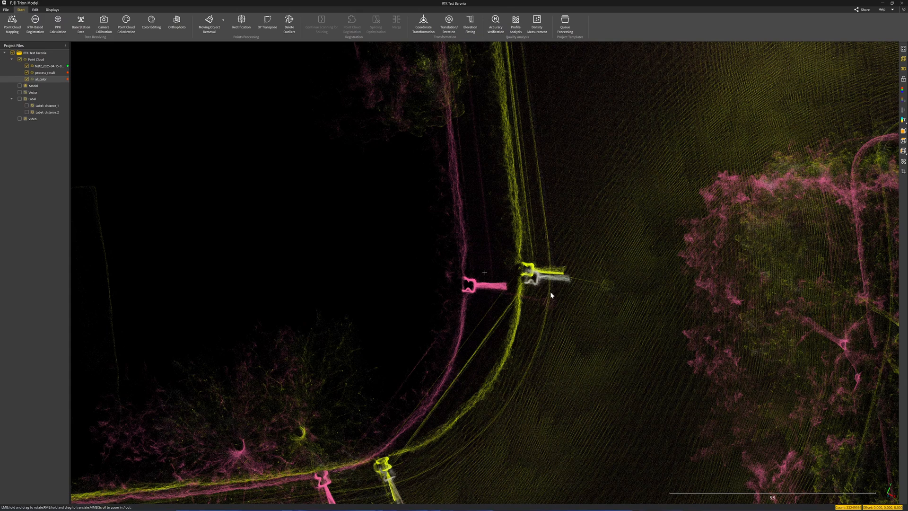
{"action": "mouse_move", "coordinate": [581, 308]}
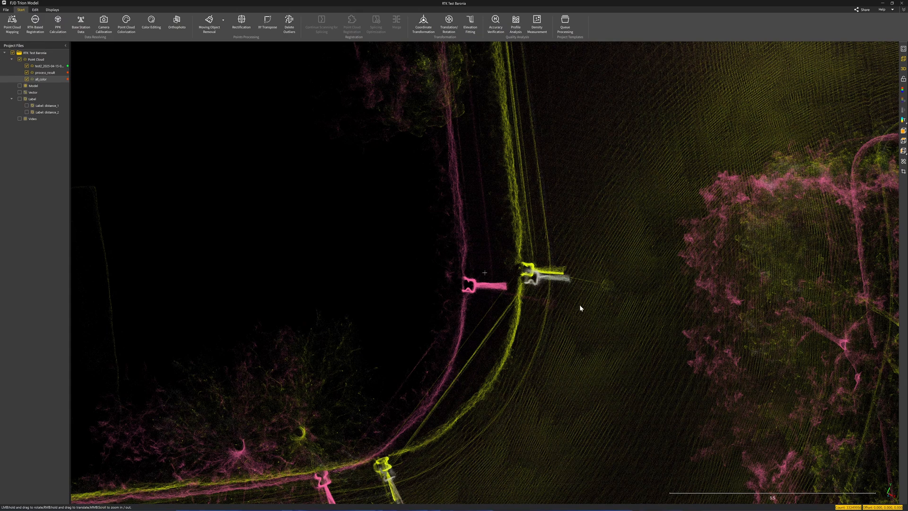
{"action": "scroll", "scroll_direction": "down", "scroll_amount": 3}
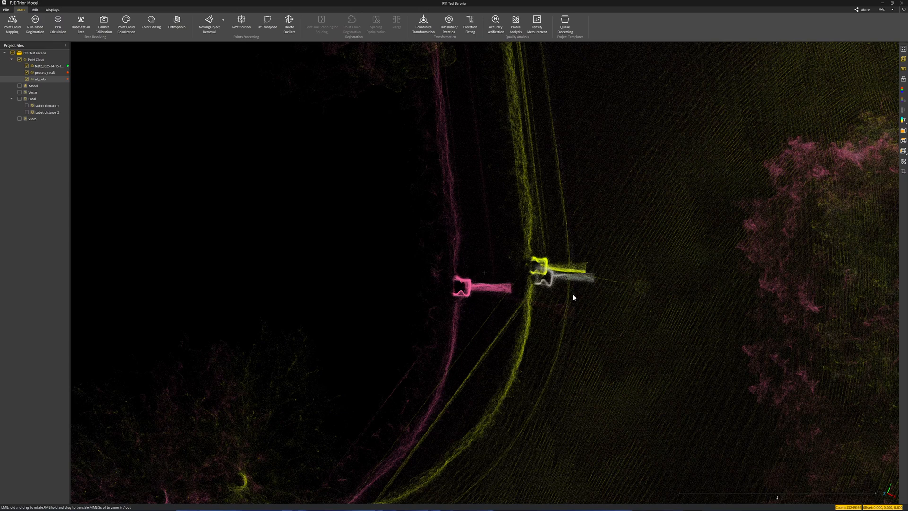
{"action": "mouse_move", "coordinate": [549, 276]}
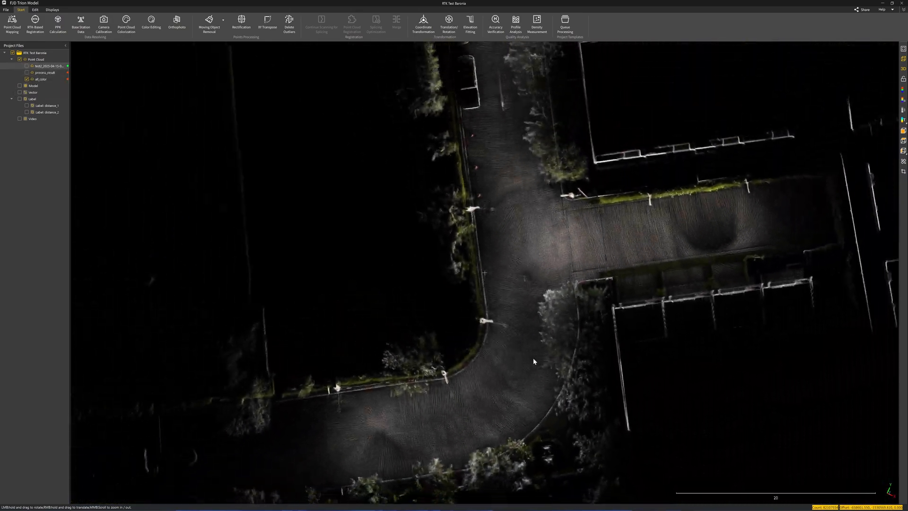
Zoom and pan along the townhouse street to compare the pink and yellow scans.
{"action": "scroll", "scroll_direction": "down", "scroll_amount": 3}
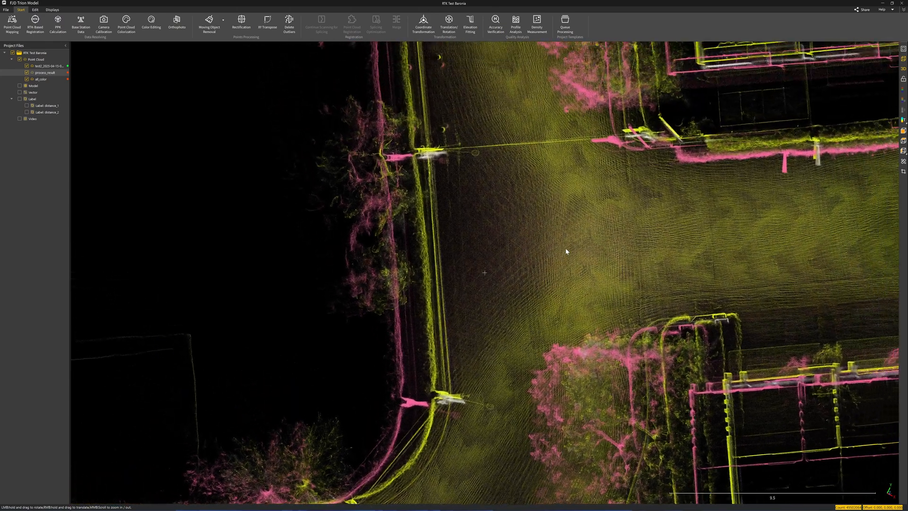
{"action": "scroll", "scroll_direction": "down", "scroll_amount": 3}
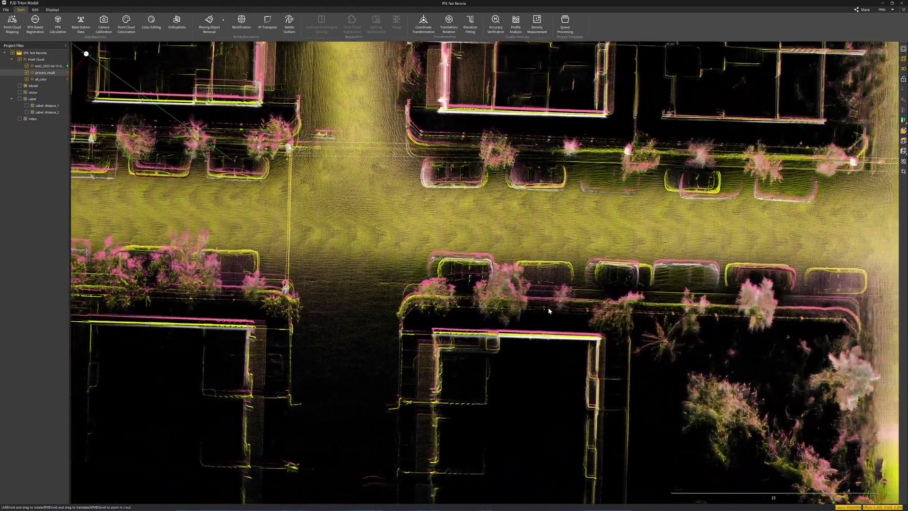
{"action": "left_click_drag", "start_coordinate": [549, 311], "coordinate": [679, 278]}
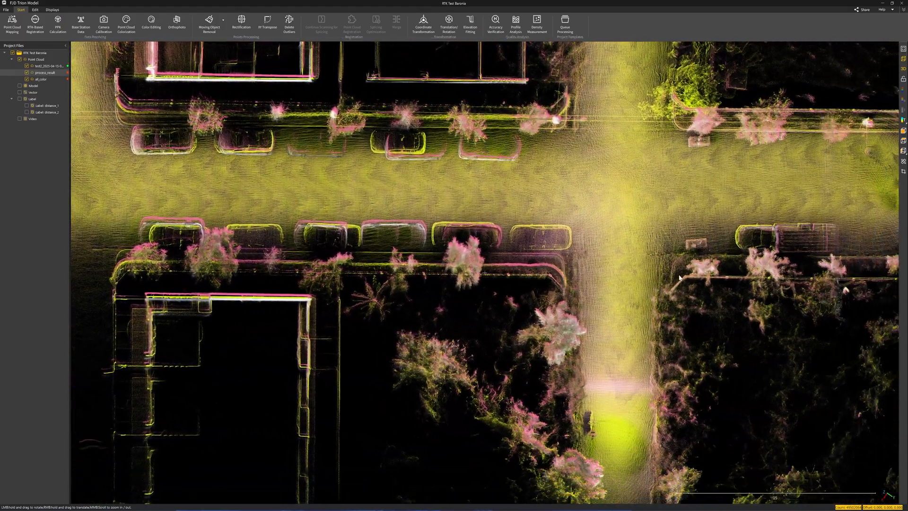
{"action": "scroll", "scroll_direction": "down", "scroll_amount": 3}
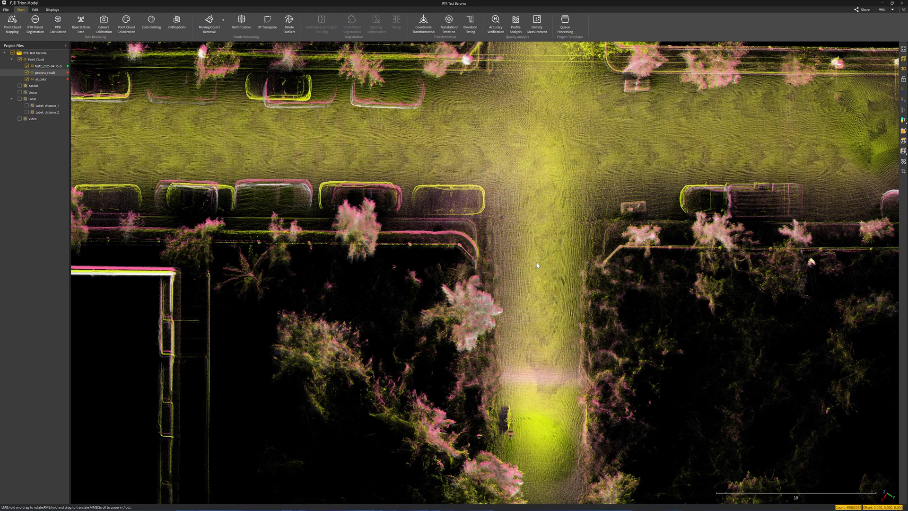
{"action": "scroll", "scroll_direction": "down", "scroll_amount": 3}
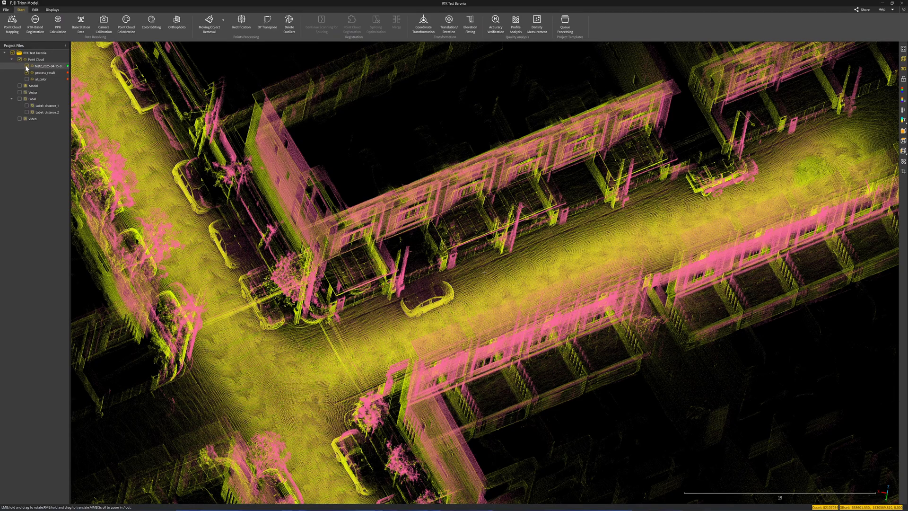
Hide the yellow test2 point cloud, leaving the pink scan and ~25 m measurement.
{"action": "left_click", "coordinate": [26, 67]}
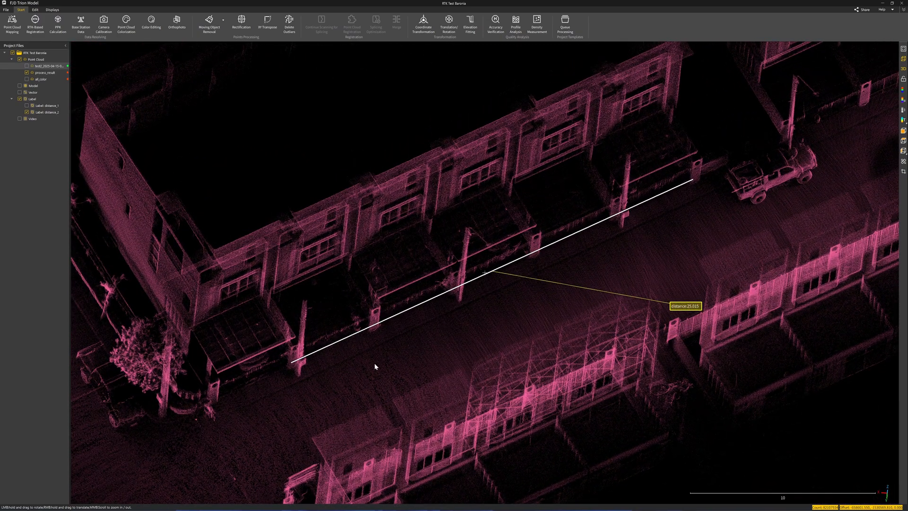
{"action": "mouse_move", "coordinate": [608, 327]}
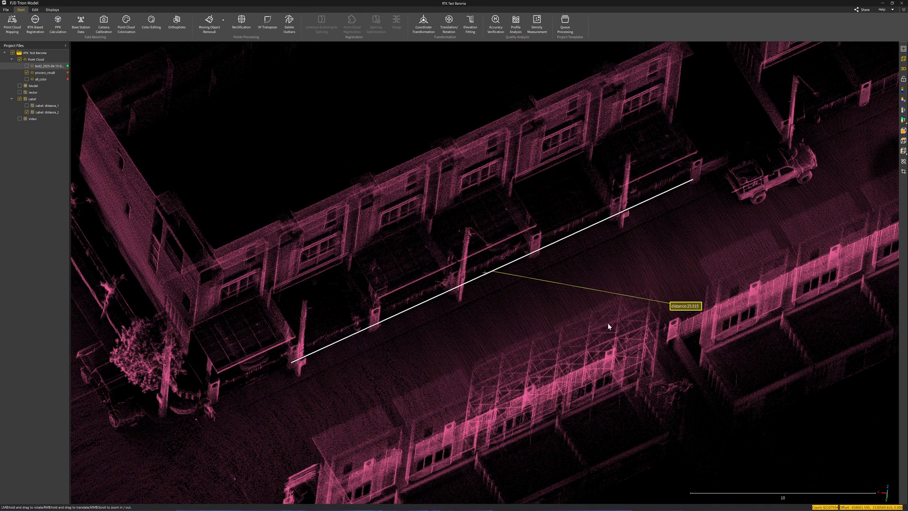
{"action": "mouse_move", "coordinate": [693, 317]}
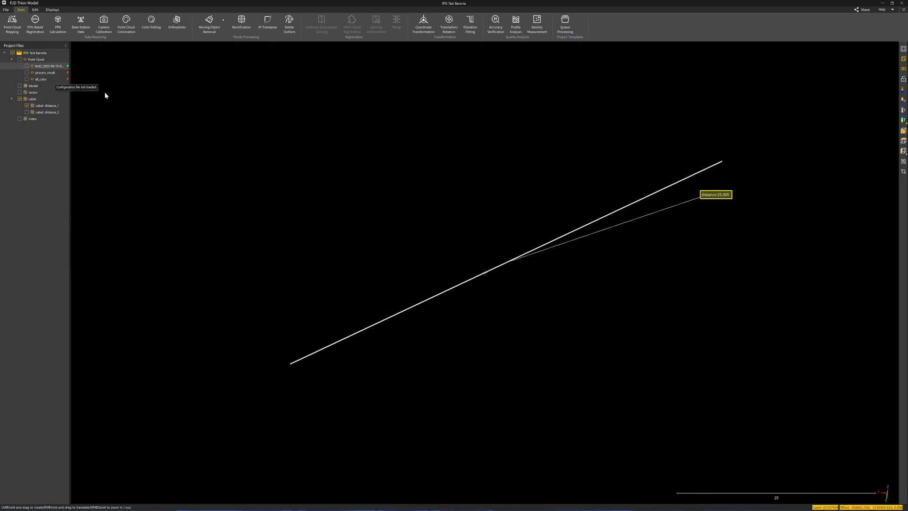
Turn a point cloud back on in the Project Files tree.
{"action": "left_click", "coordinate": [26, 65]}
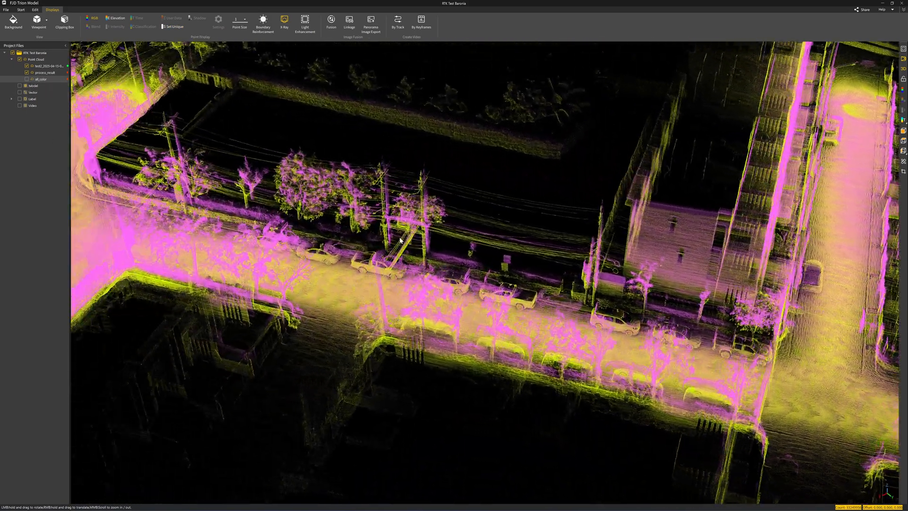
Orbit along the curving road to view poles, trees and parked cars.
{"action": "left_click_drag", "start_coordinate": [400, 240], "coordinate": [473, 318]}
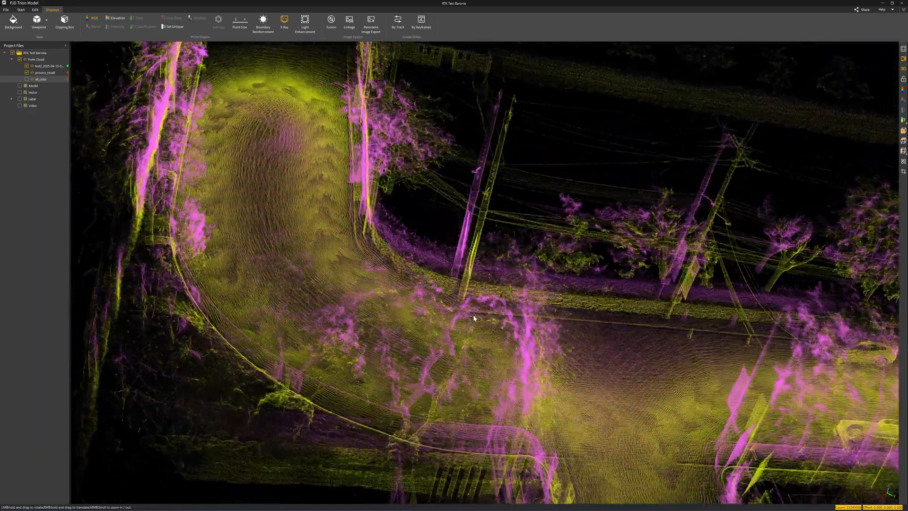
{"action": "left_click_drag", "start_coordinate": [474, 318], "coordinate": [527, 242]}
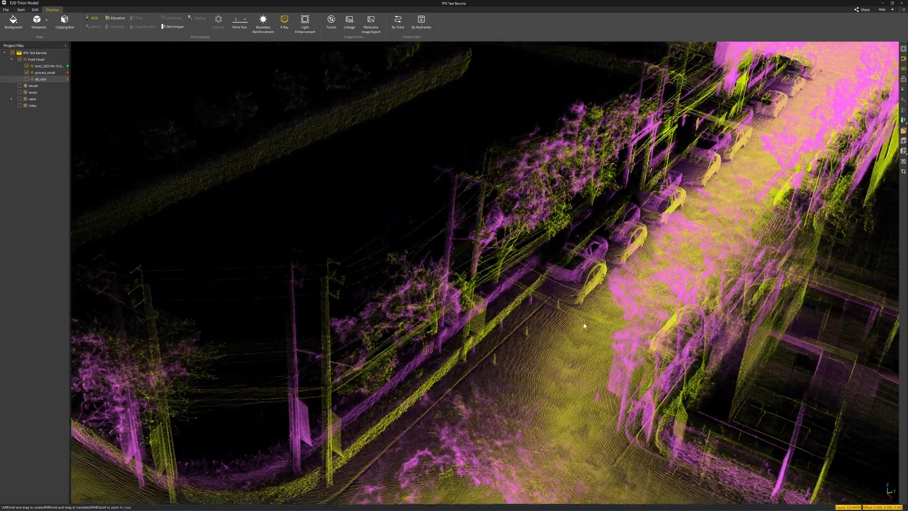
{"action": "left_click_drag", "start_coordinate": [584, 326], "coordinate": [499, 311]}
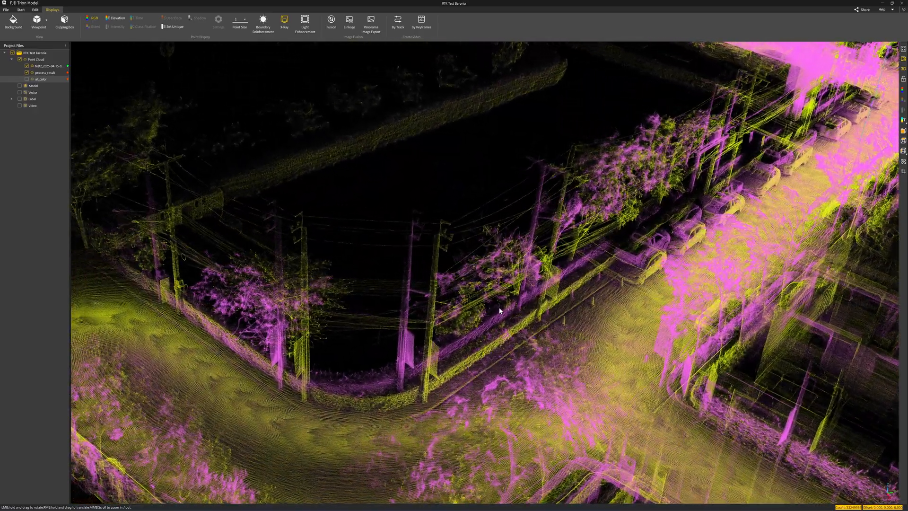
{"action": "left_click_drag", "start_coordinate": [500, 311], "coordinate": [475, 347]}
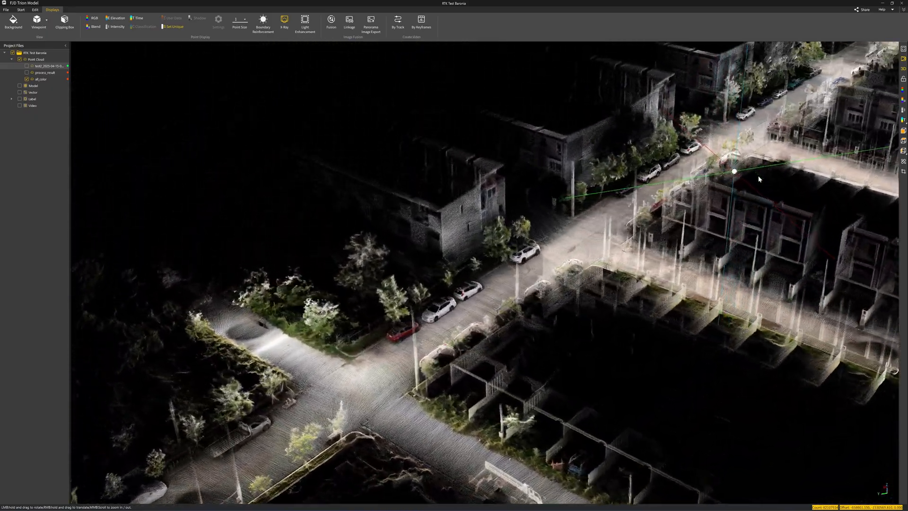
Orbit the RGB estate cloud across the curving street, junction and central townhouse block.
{"action": "left_click_drag", "start_coordinate": [733, 172], "coordinate": [651, 158]}
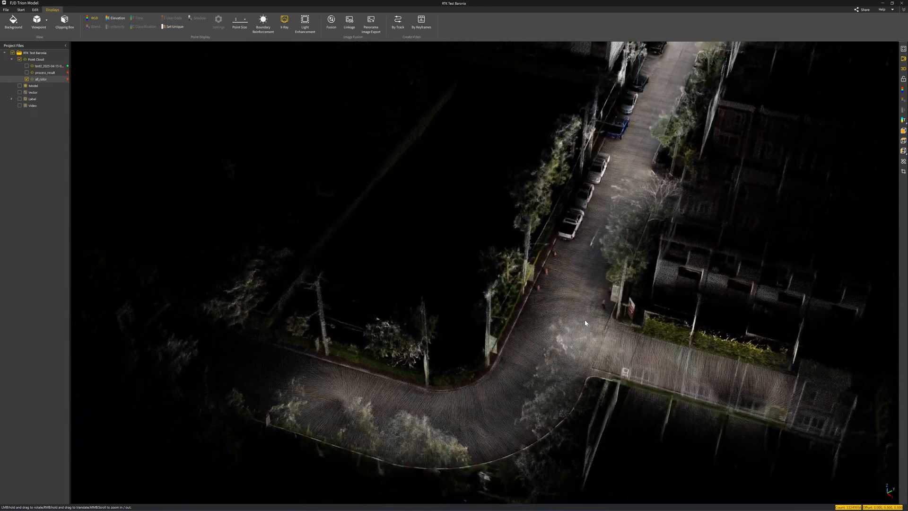
{"action": "left_click_drag", "start_coordinate": [585, 323], "coordinate": [520, 322]}
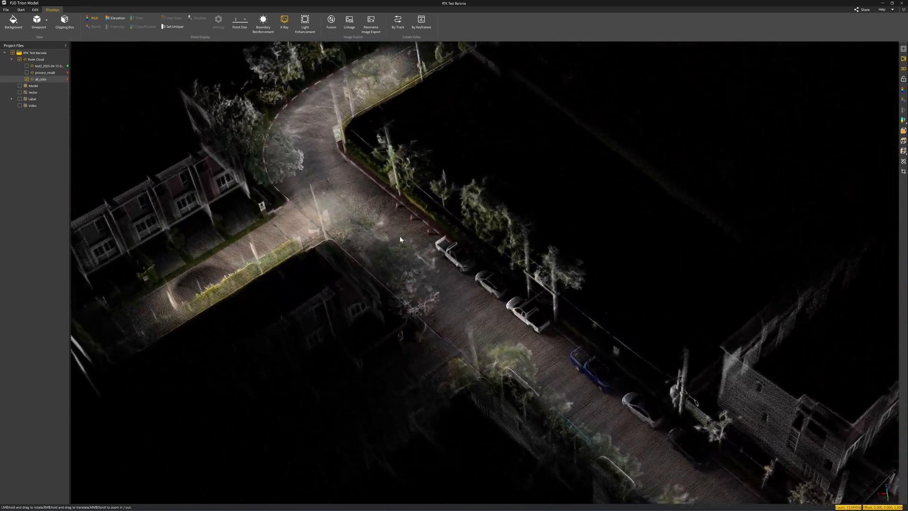
{"action": "left_click_drag", "start_coordinate": [400, 239], "coordinate": [380, 311]}
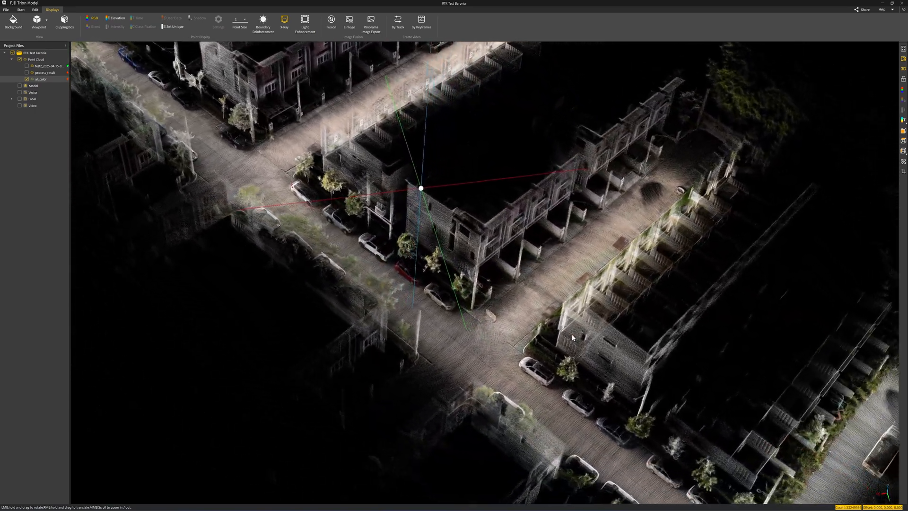
{"action": "left_click_drag", "start_coordinate": [573, 338], "coordinate": [577, 387]}
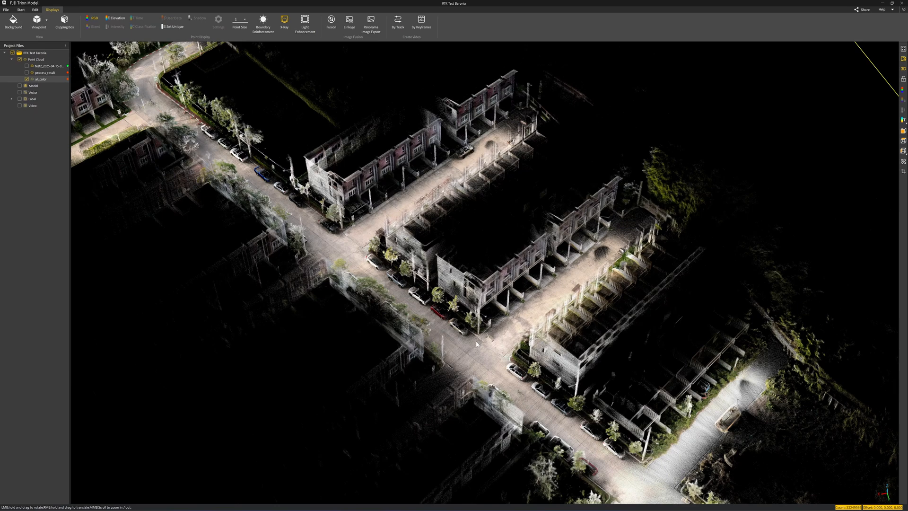
{"action": "left_click_drag", "start_coordinate": [475, 343], "coordinate": [431, 252]}
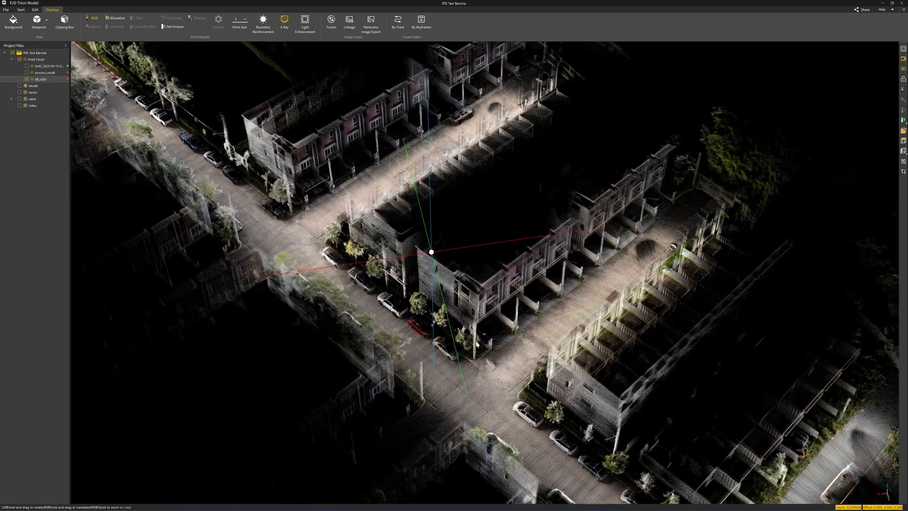